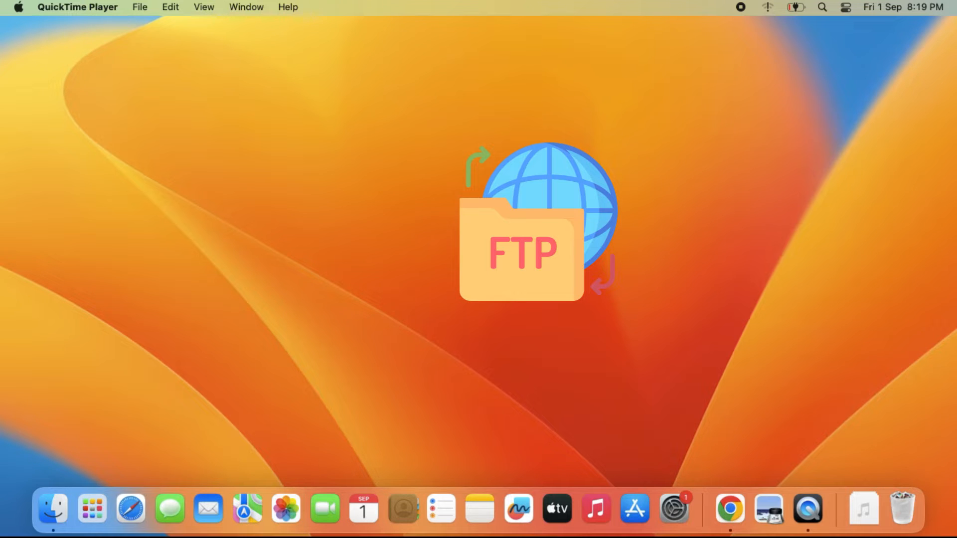
mouse_move(730, 508)
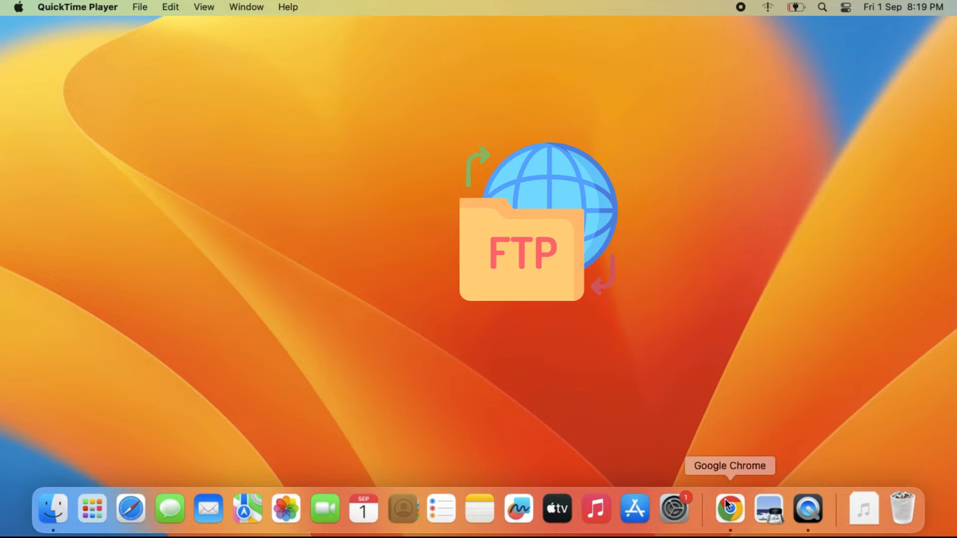
- Search 'download filezilla for mac' in Chrome and download the FileZilla Client for macOS
left_click(730, 509)
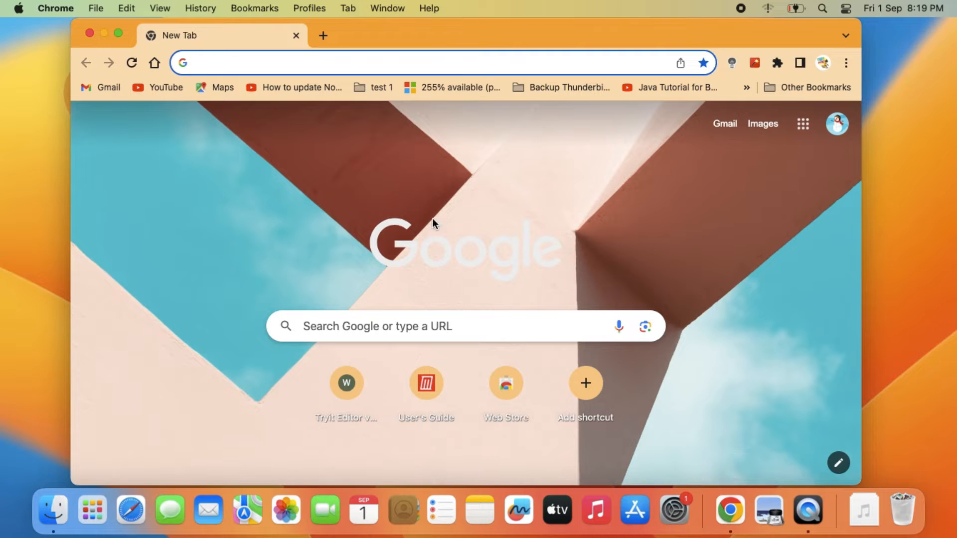
type("download filezilla for mac")
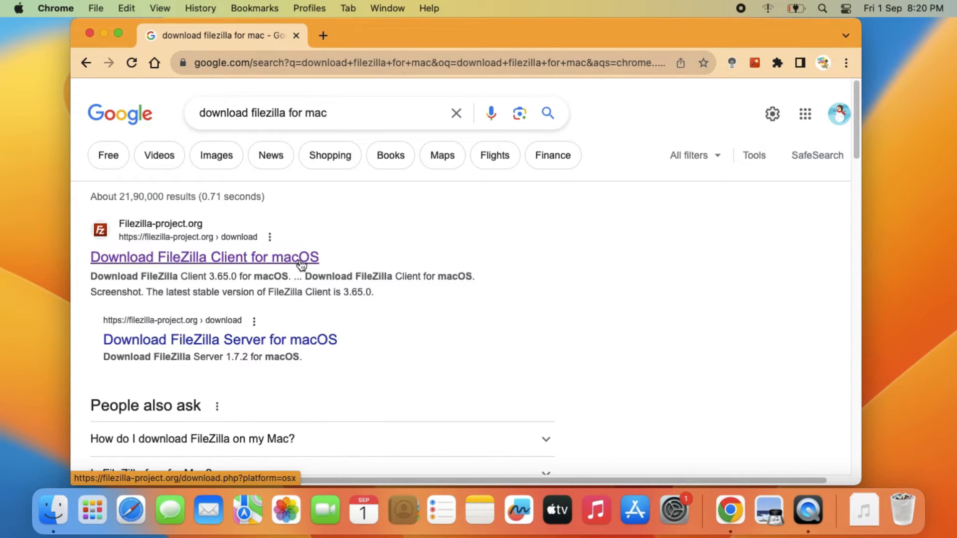
left_click(203, 257)
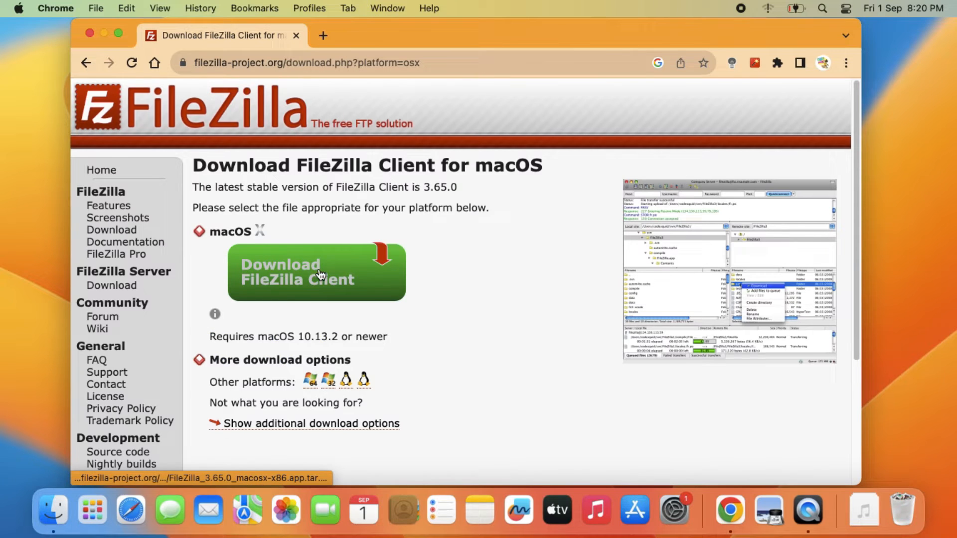
left_click(316, 272)
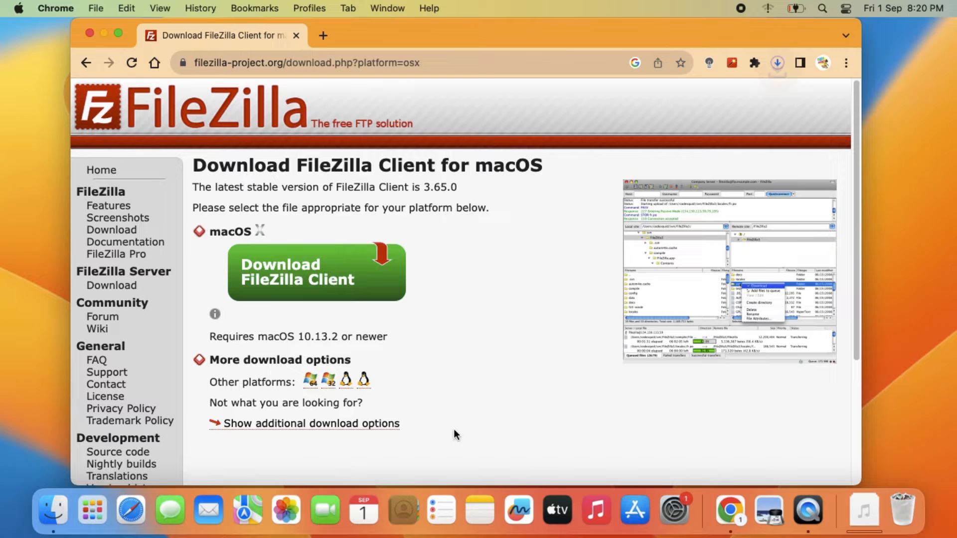
left_click(316, 272)
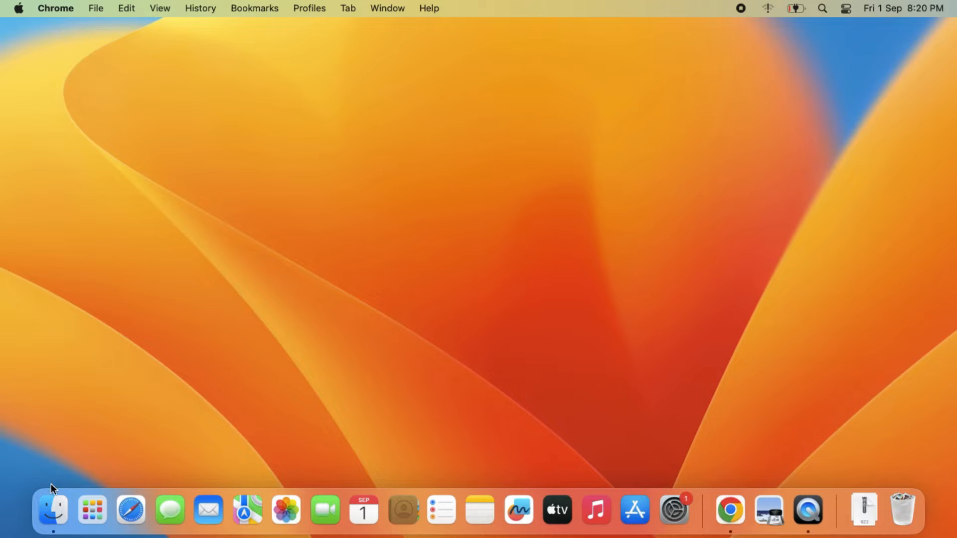
- Extract the downloaded FileZilla .tar.bz2 archive in Finder's Downloads folder
left_click(51, 510)
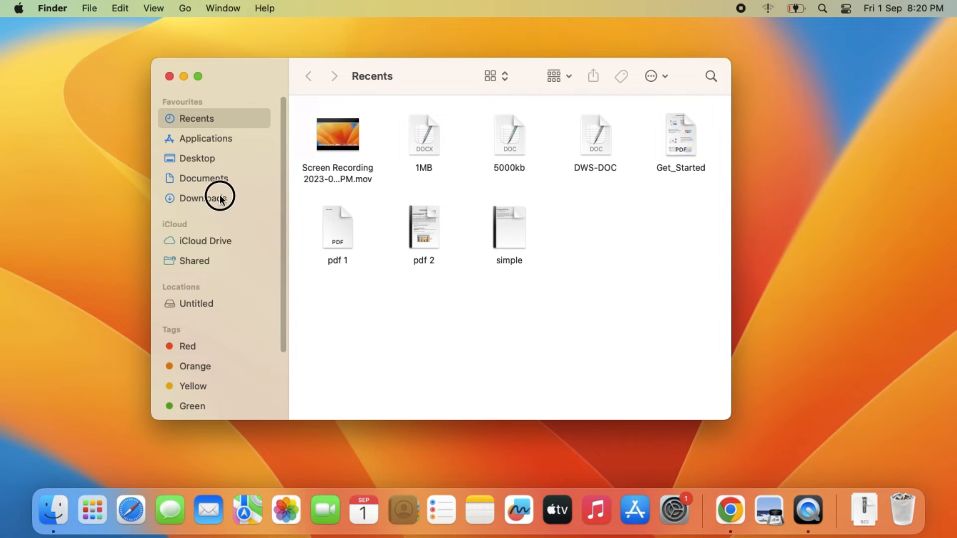
left_click(202, 198)
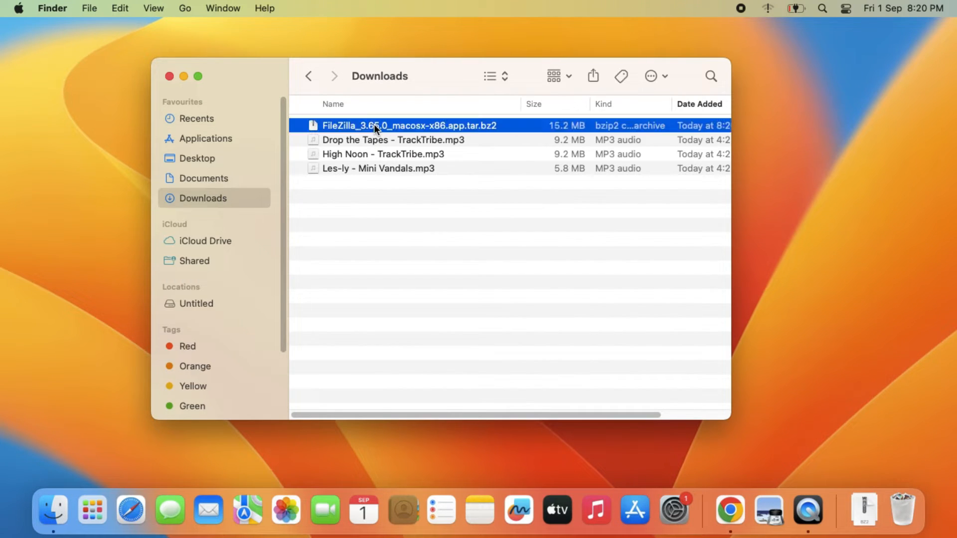
double_click(409, 125)
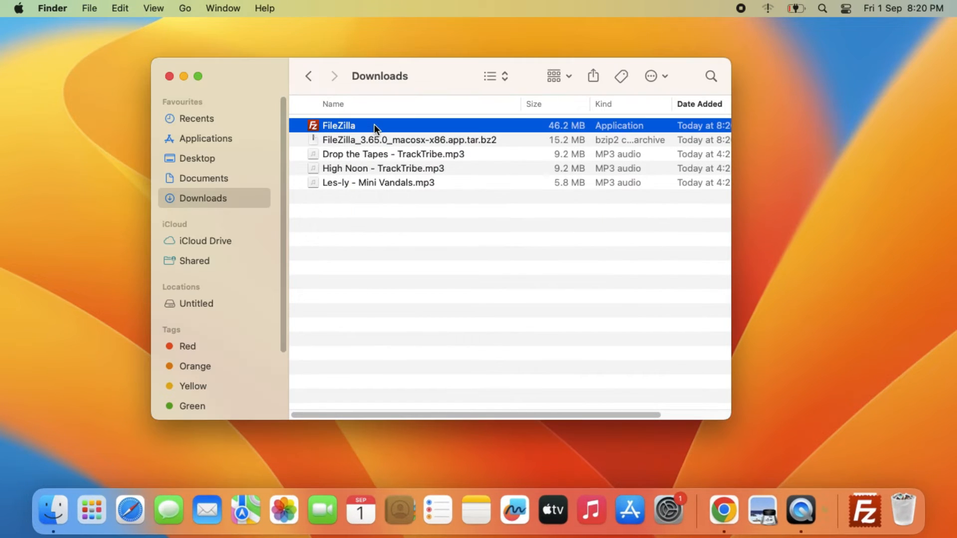
- Launch the extracted FileZilla app, approving it in the internet-download security dialog
right_click(338, 125)
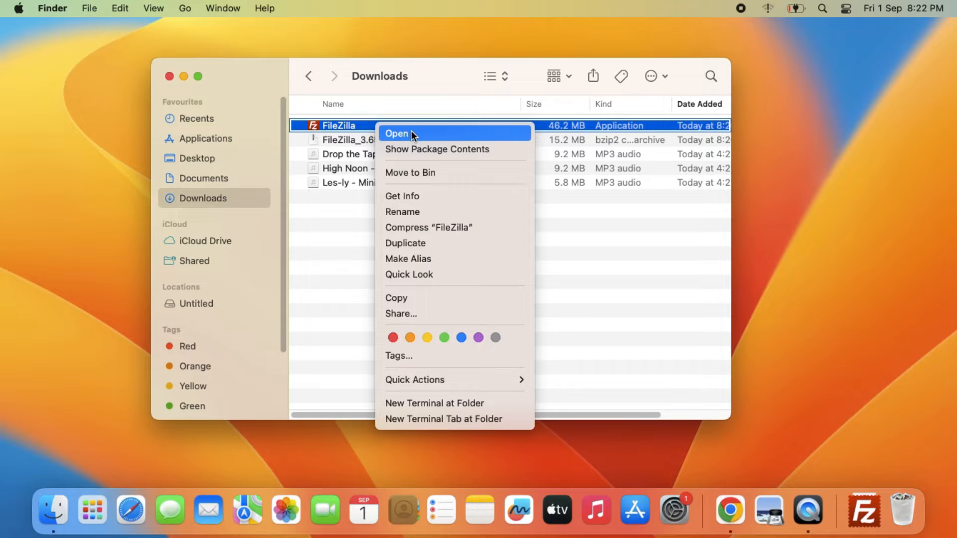
left_click(395, 134)
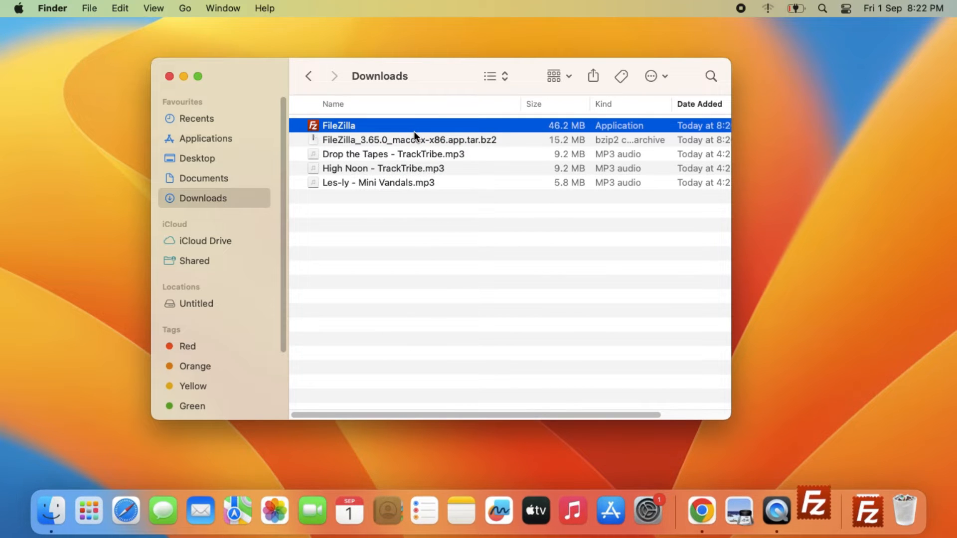
double_click(339, 125)
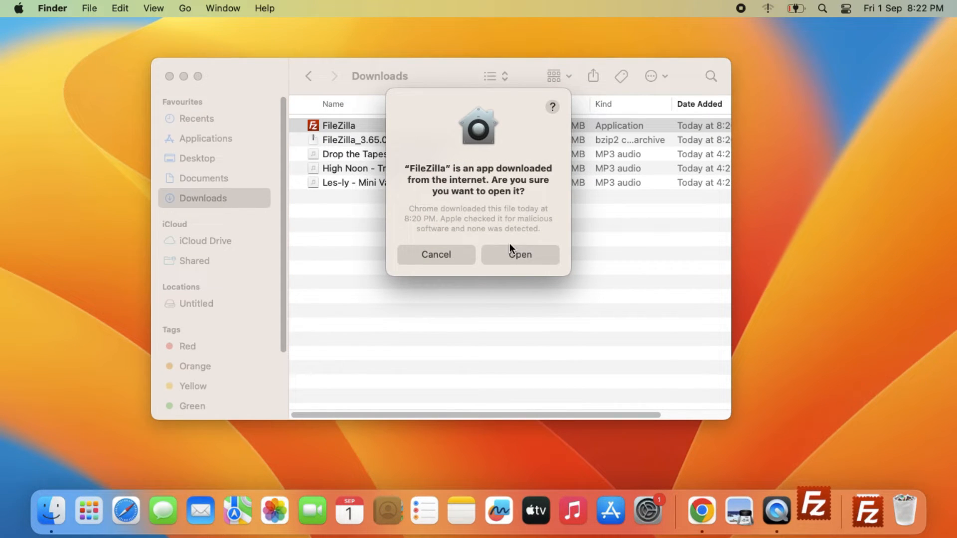
left_click(519, 254)
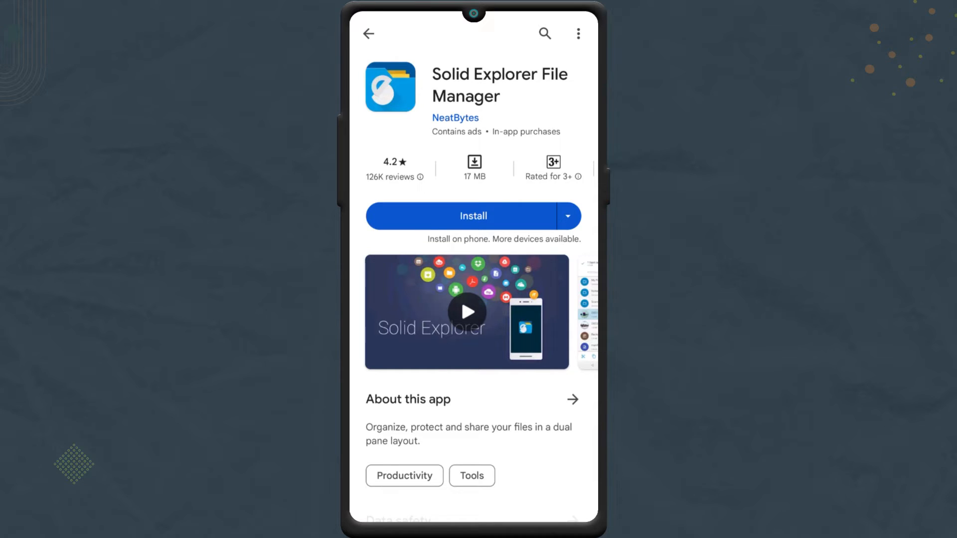
- Install and launch Solid Explorer File Manager, then reveal the Toolbox with FTP Server in its side menu
left_click(472, 216)
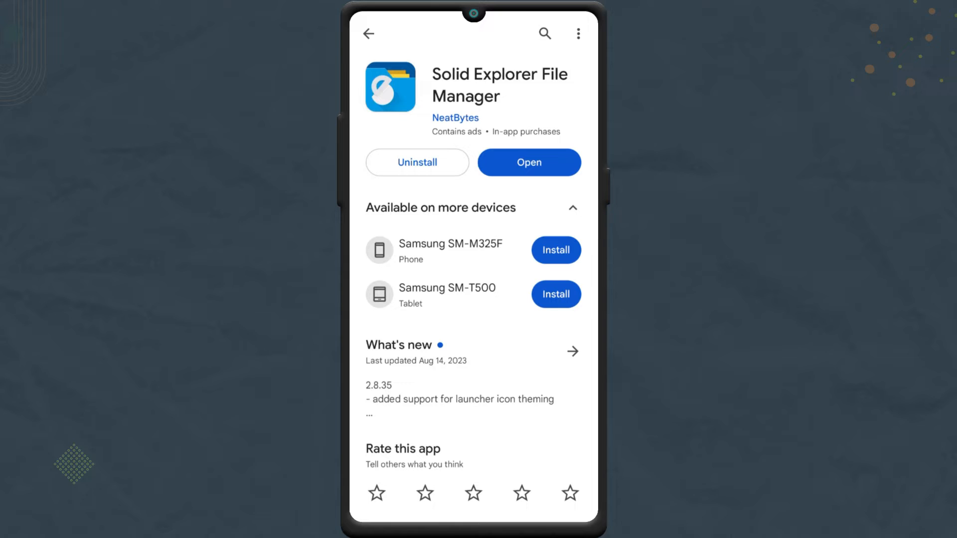
left_click(528, 162)
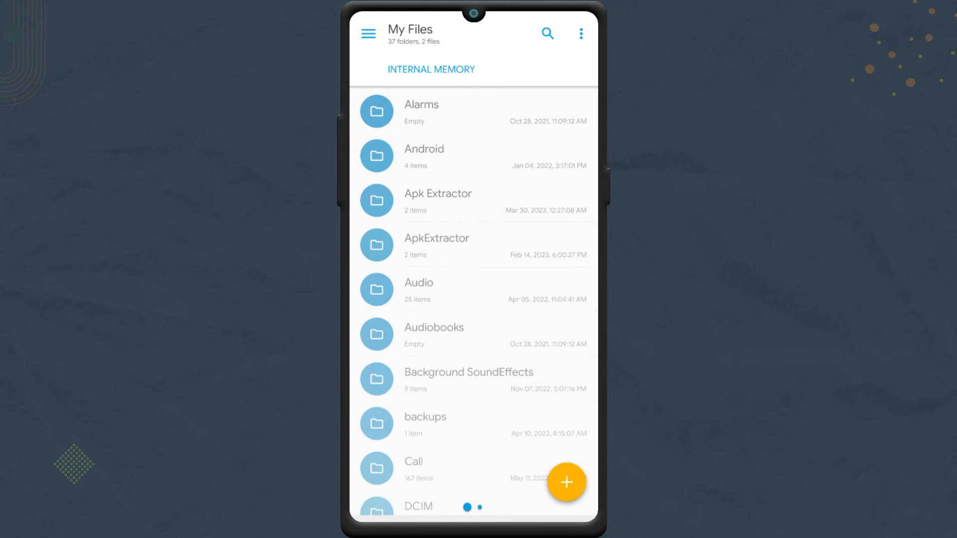
left_click(368, 34)
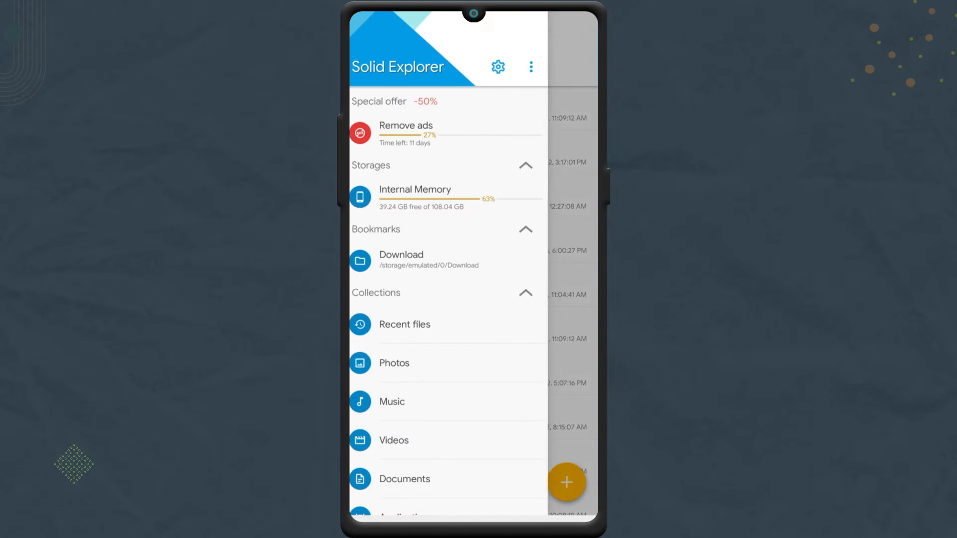
scroll("down", 3)
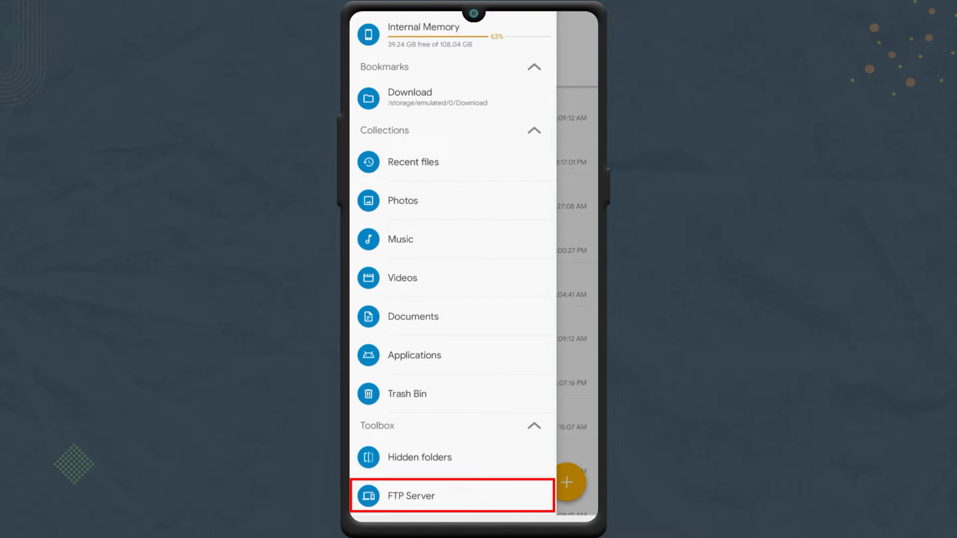
- In Solid Explorer's FTP Server, disable anonymous access and set user milan with a password
left_click(410, 495)
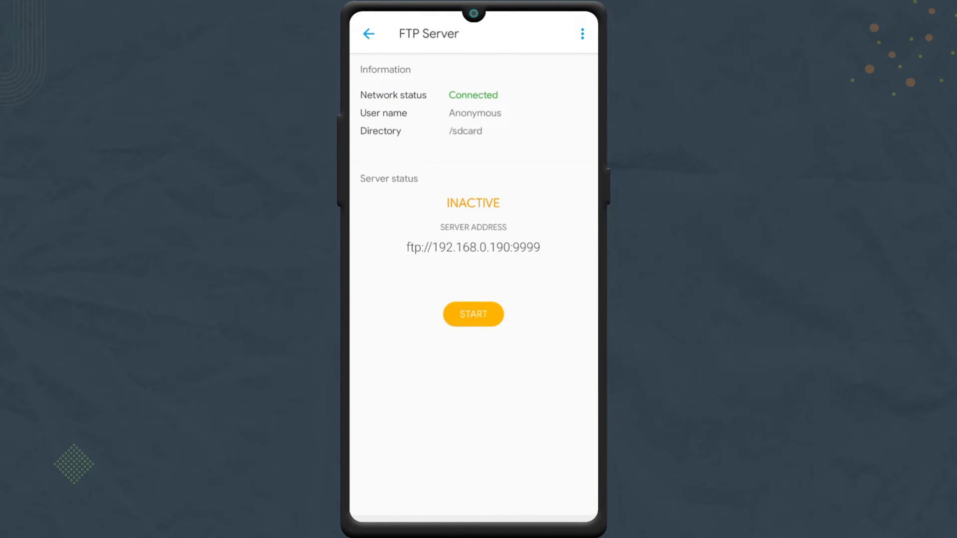
left_click(580, 34)
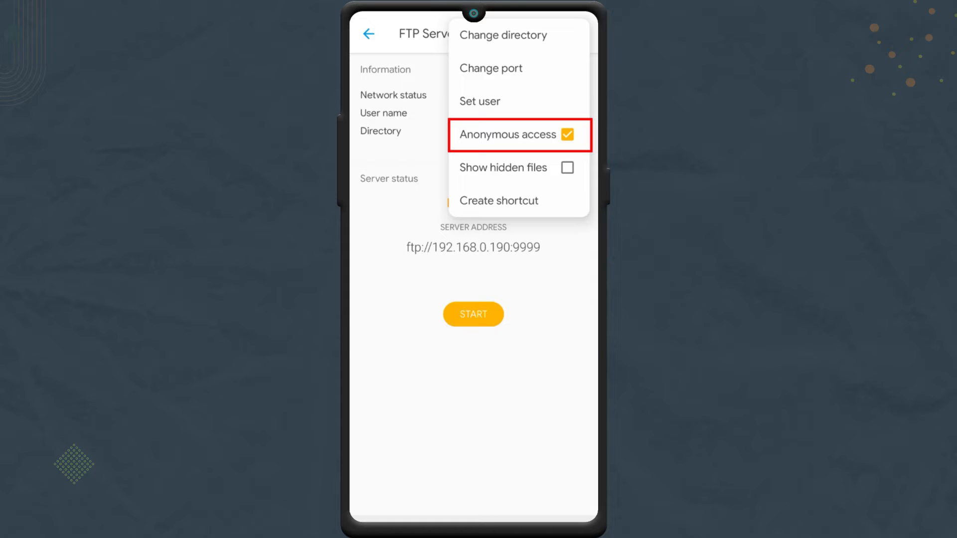
left_click(566, 135)
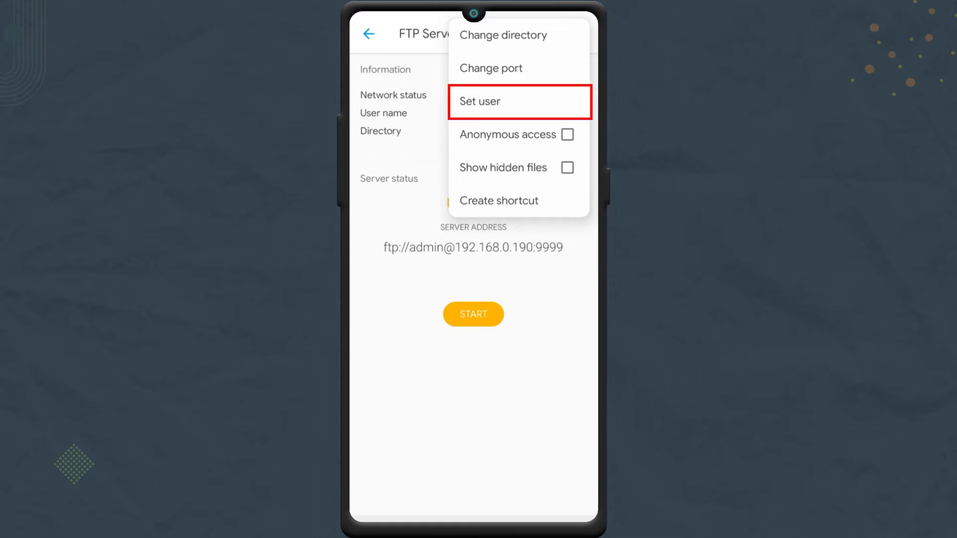
left_click(480, 102)
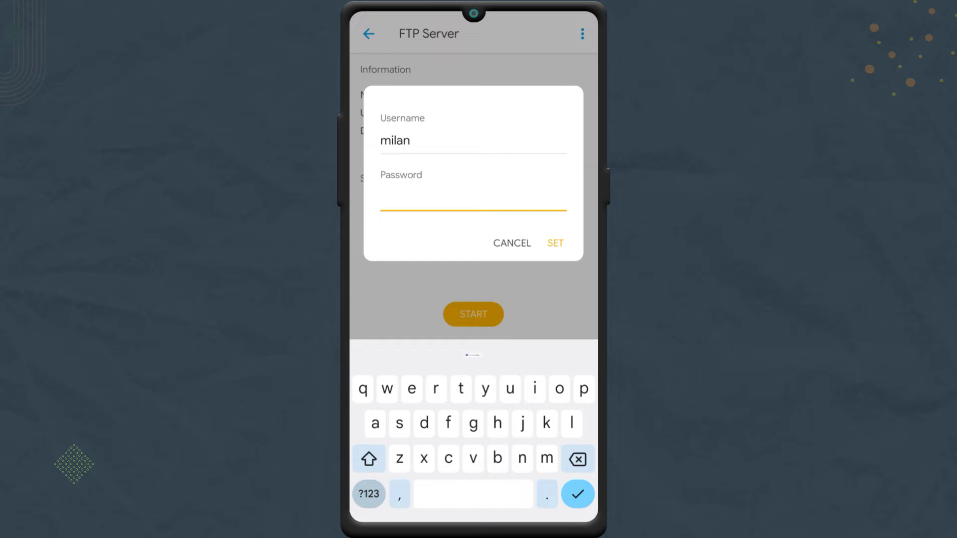
left_click(554, 243)
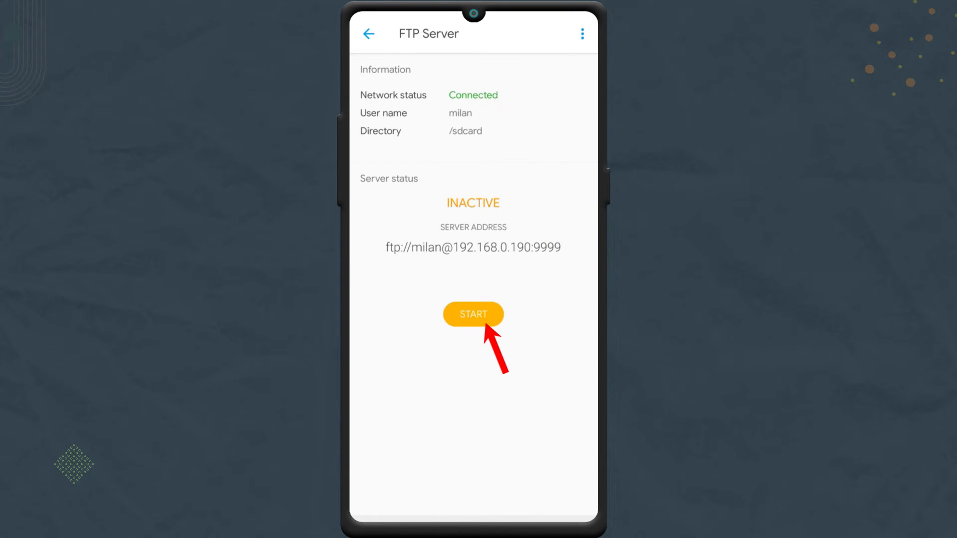
- Start the phone's FTP server so its status reads ACTIVE for user milan
left_click(473, 314)
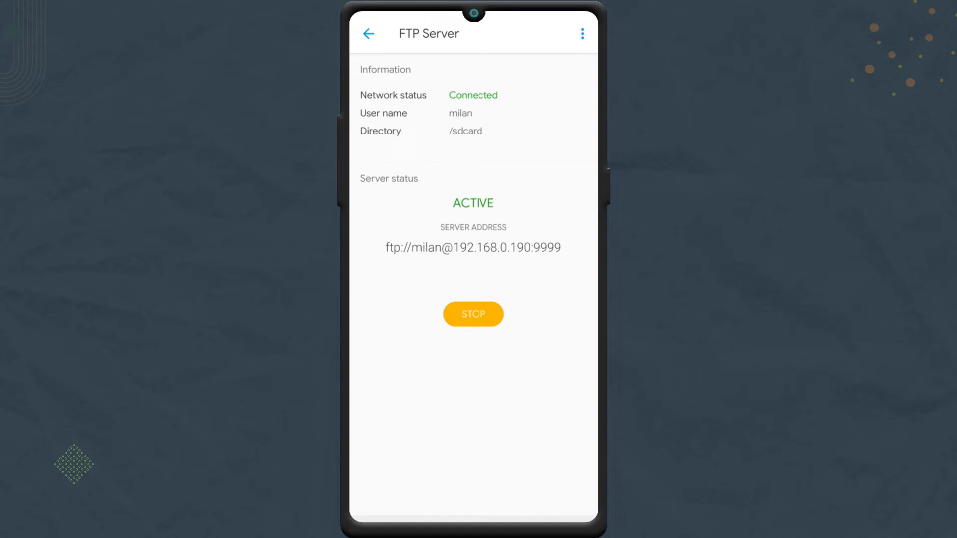
left_click(472, 248)
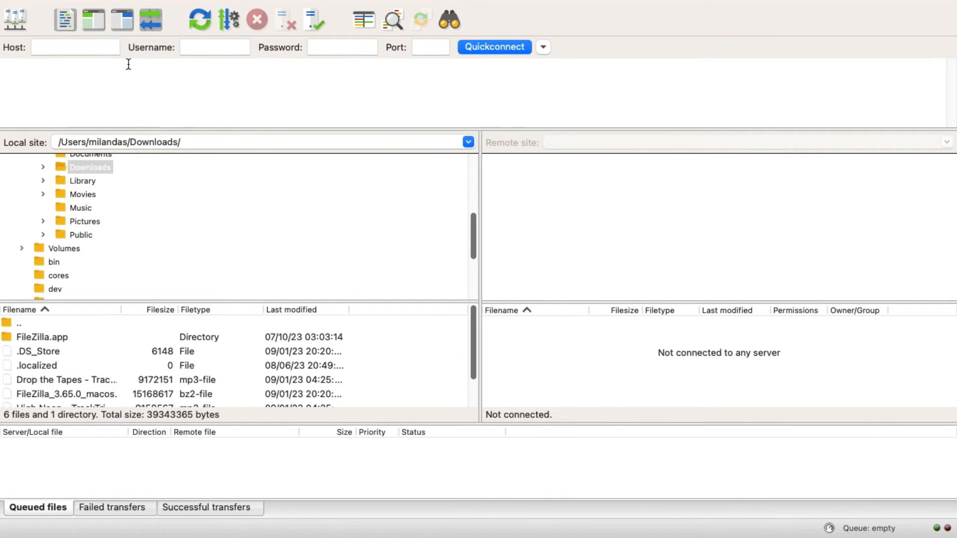
type("ftp://")
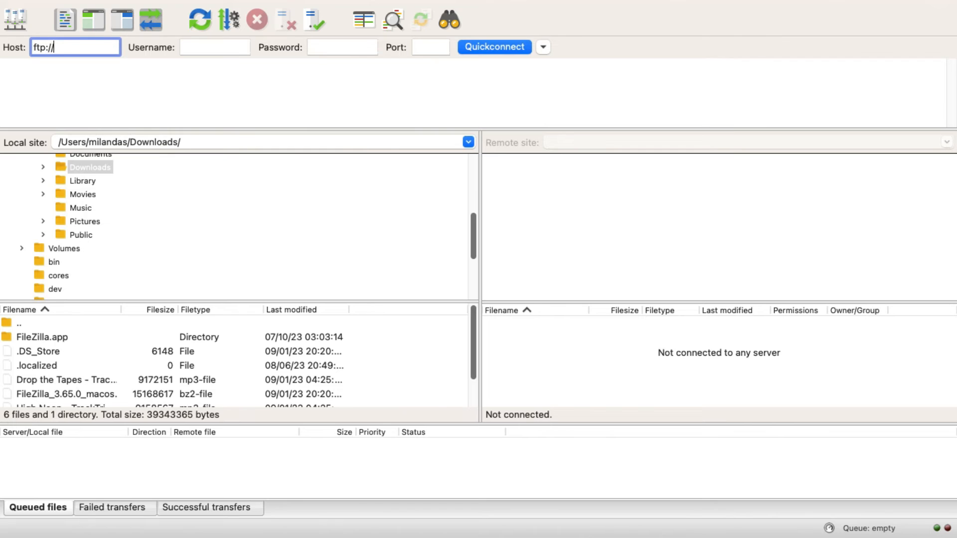
type("milan@192.168.0.190:")
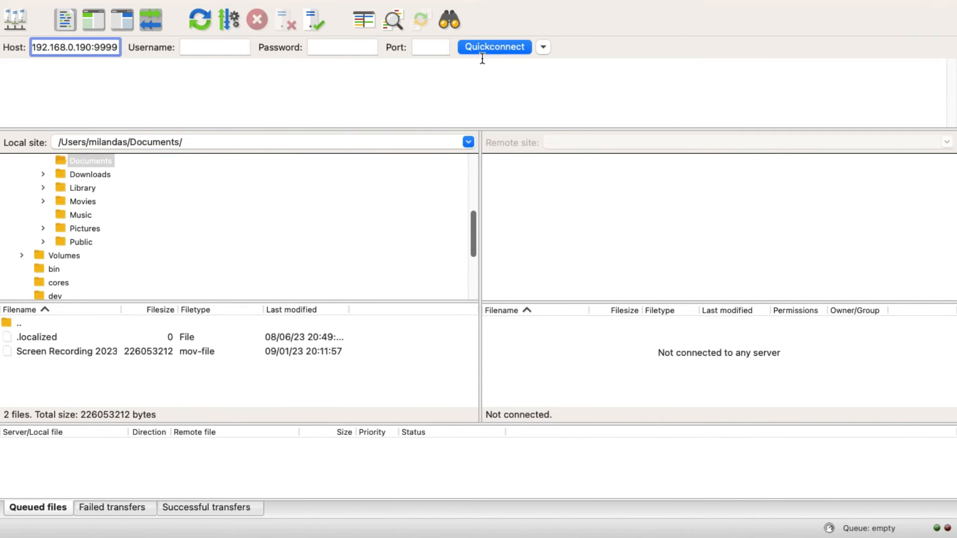
left_click(494, 47)
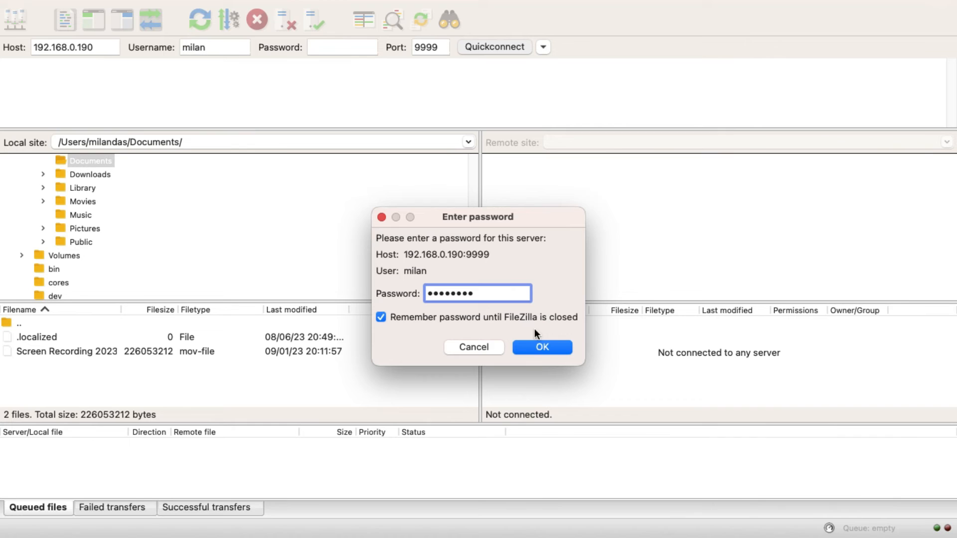
left_click(540, 347)
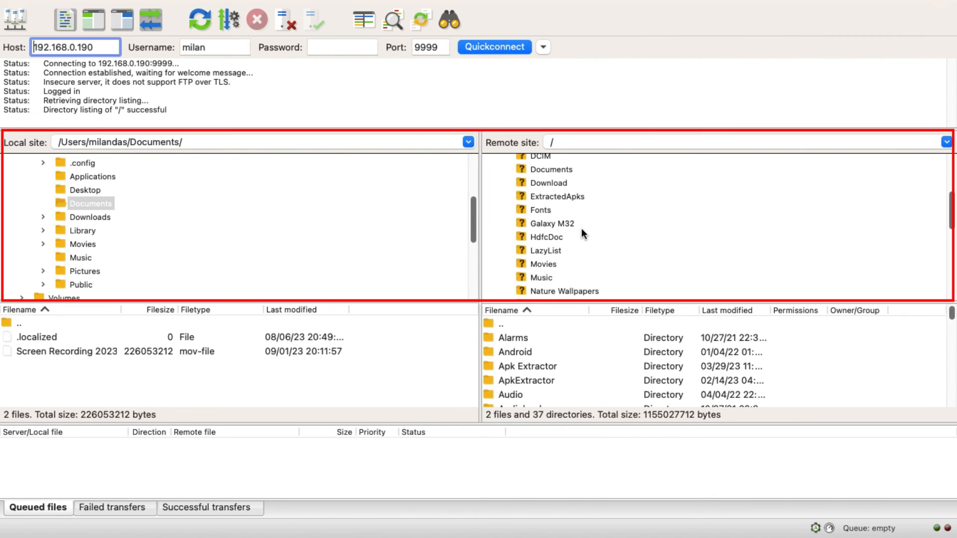
- Download Recording (3).m4a from the phone's Galaxy M32 folder into the Mac's Downloads folder
double_click(551, 222)
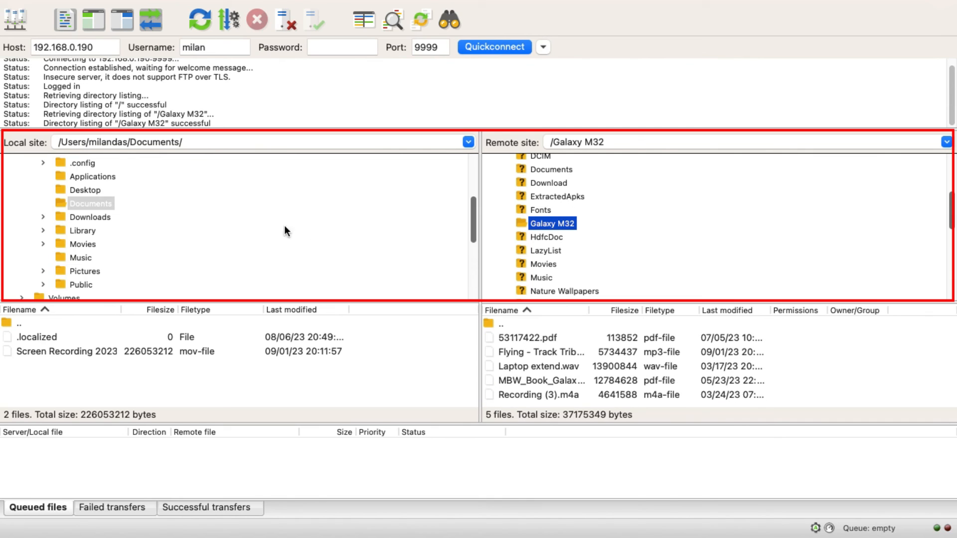
left_click(90, 216)
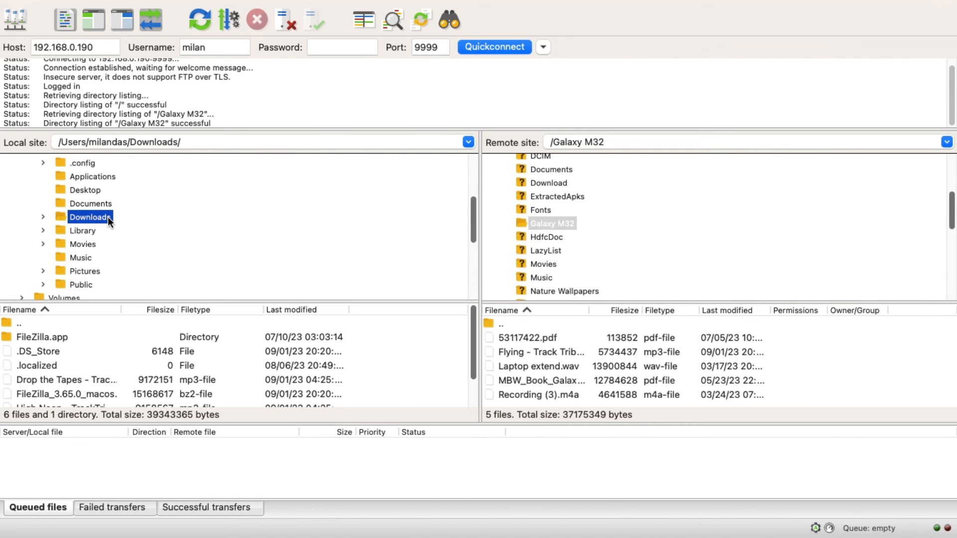
mouse_move(451, 362)
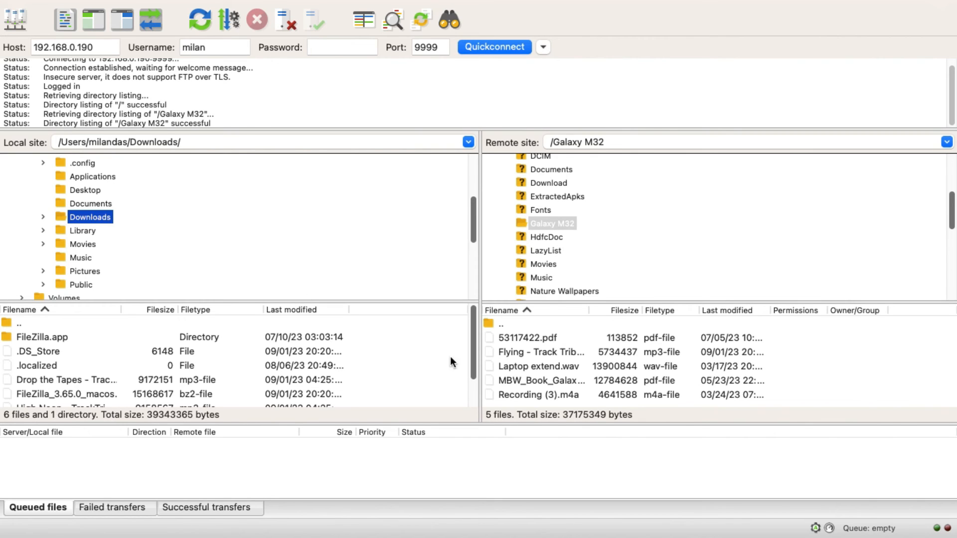
left_click(543, 395)
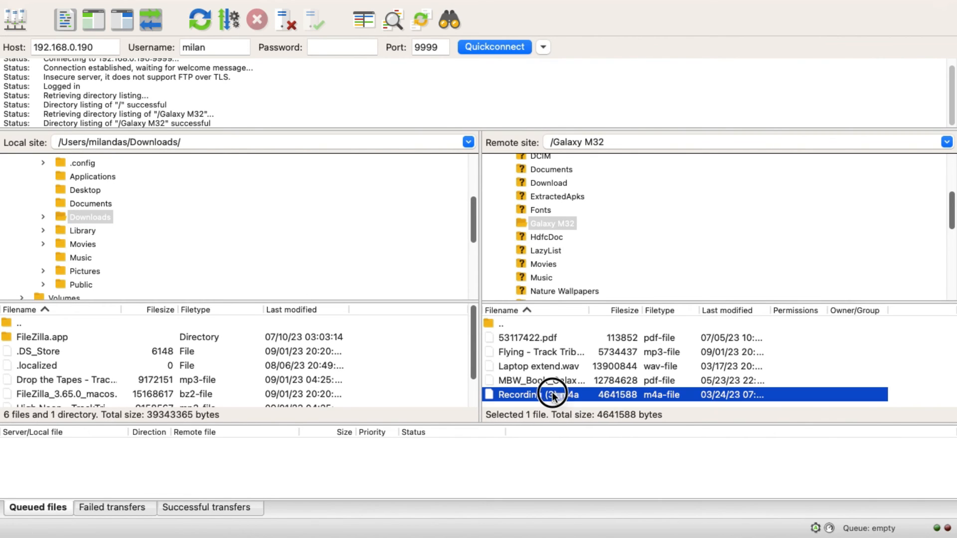
double_click(549, 394)
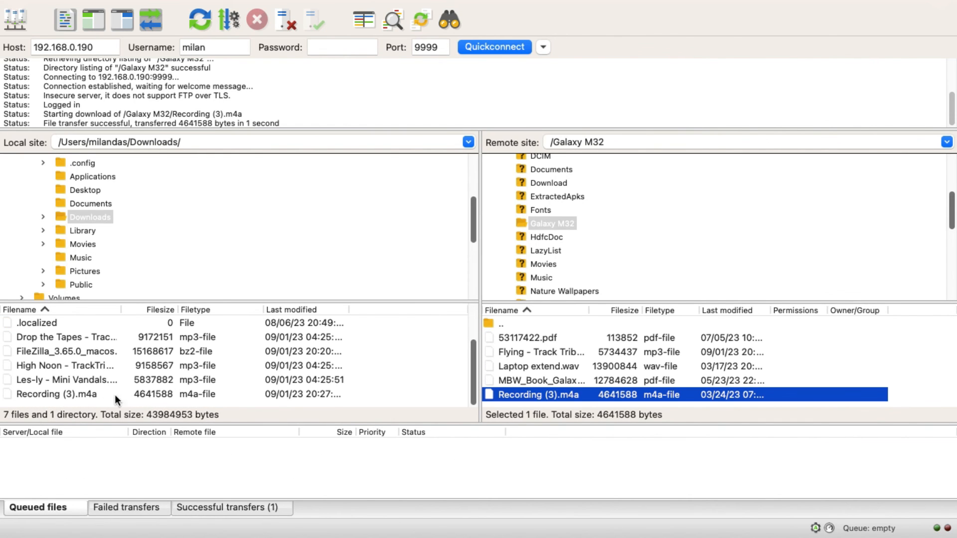
- Upload High Noon - TrackTribe.mp3 to the phone's Galaxy M32 folder, then stop the FTP server
left_click(58, 393)
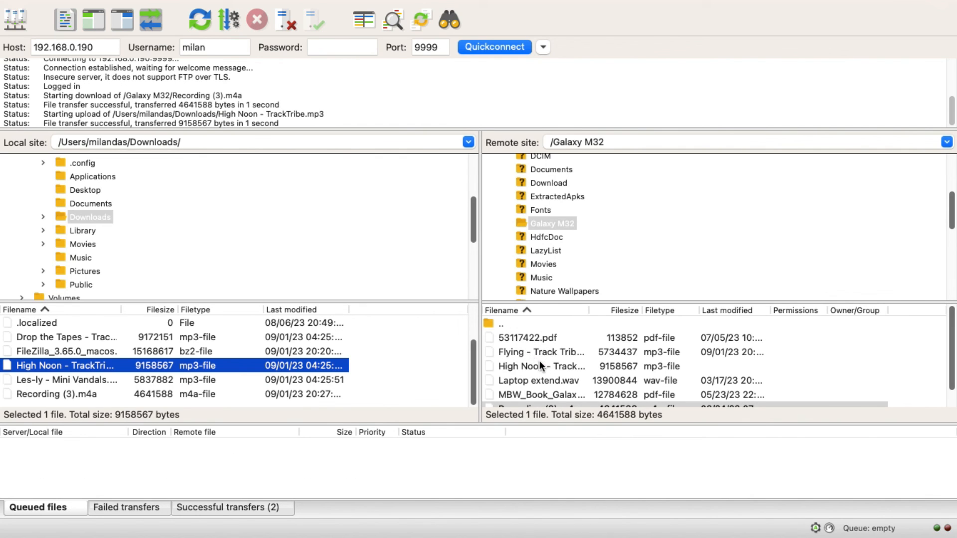
left_click(543, 366)
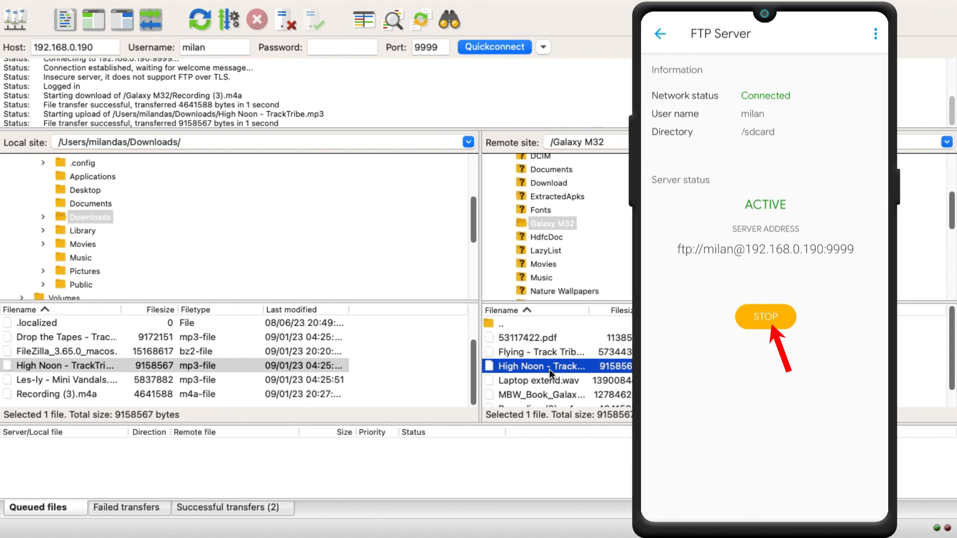
left_click(764, 317)
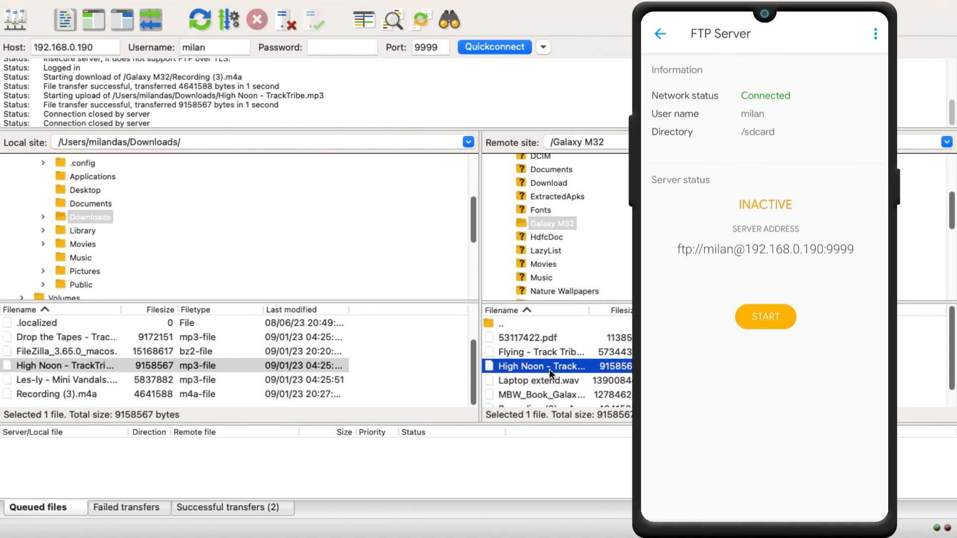